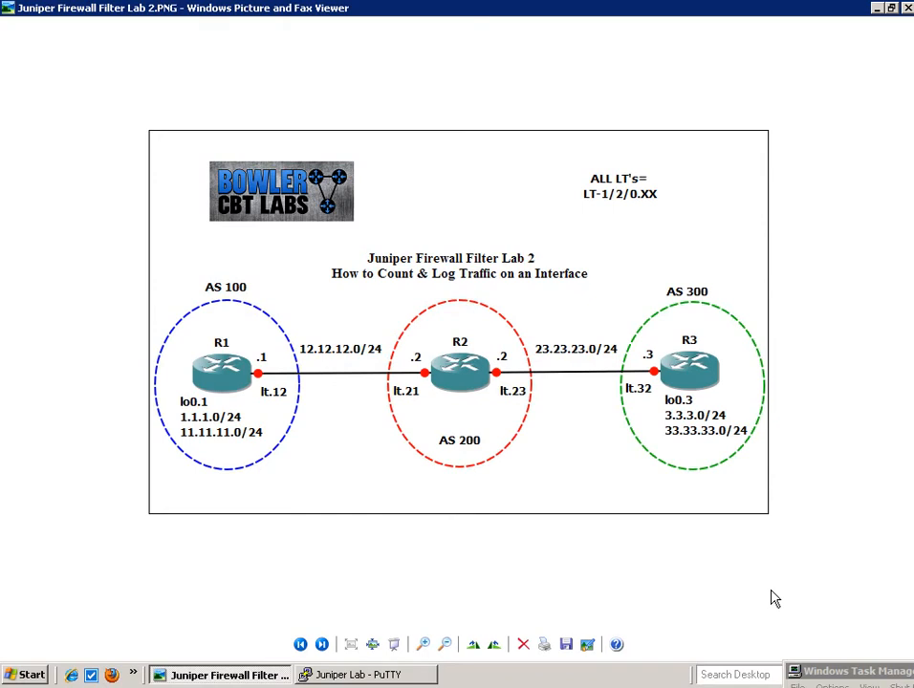
pyautogui.moveTo(244, 278)
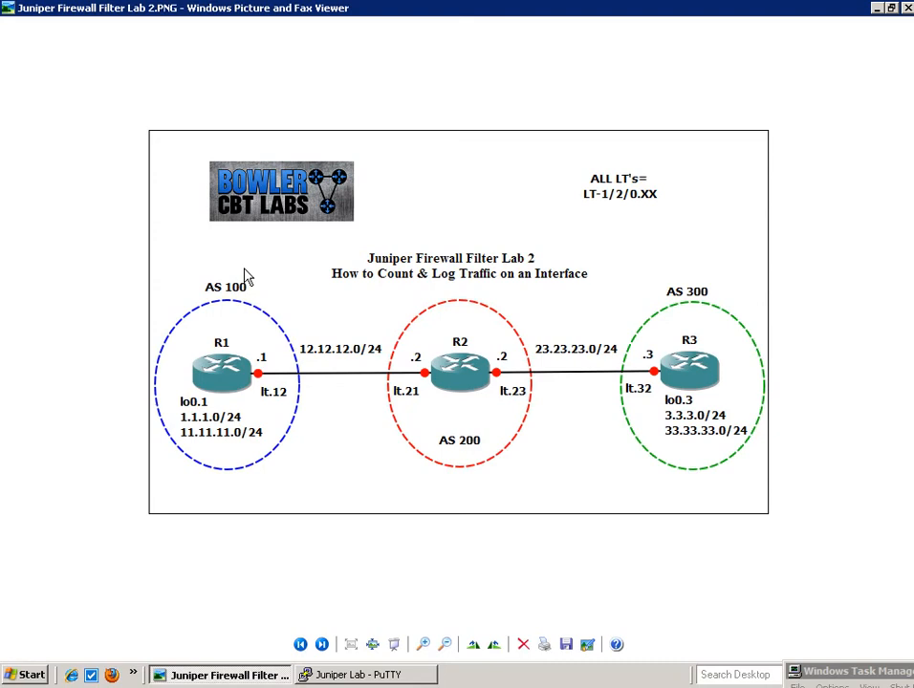
pyautogui.moveTo(523, 267)
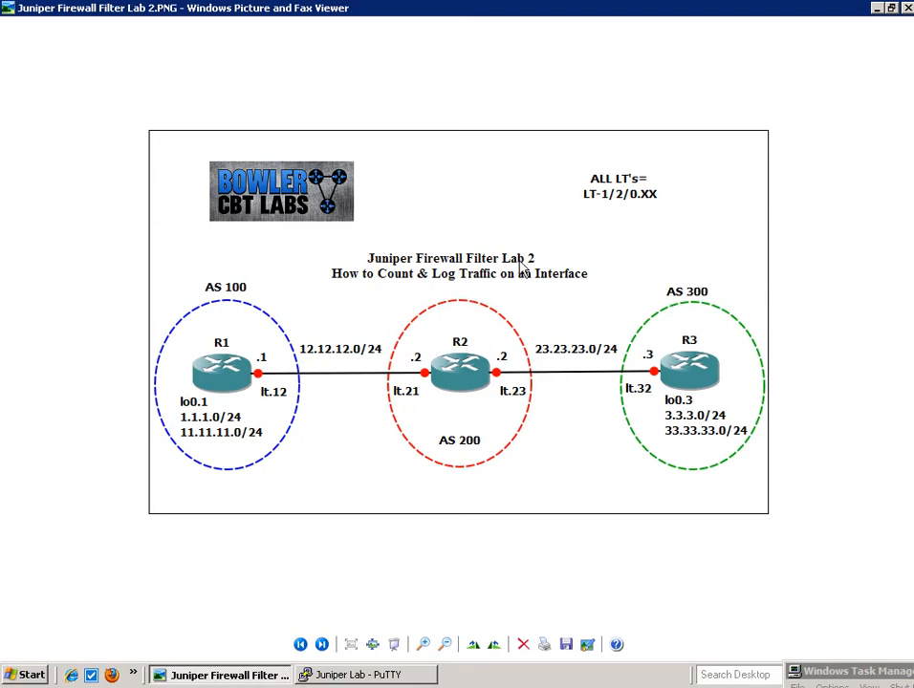
pyautogui.moveTo(513, 336)
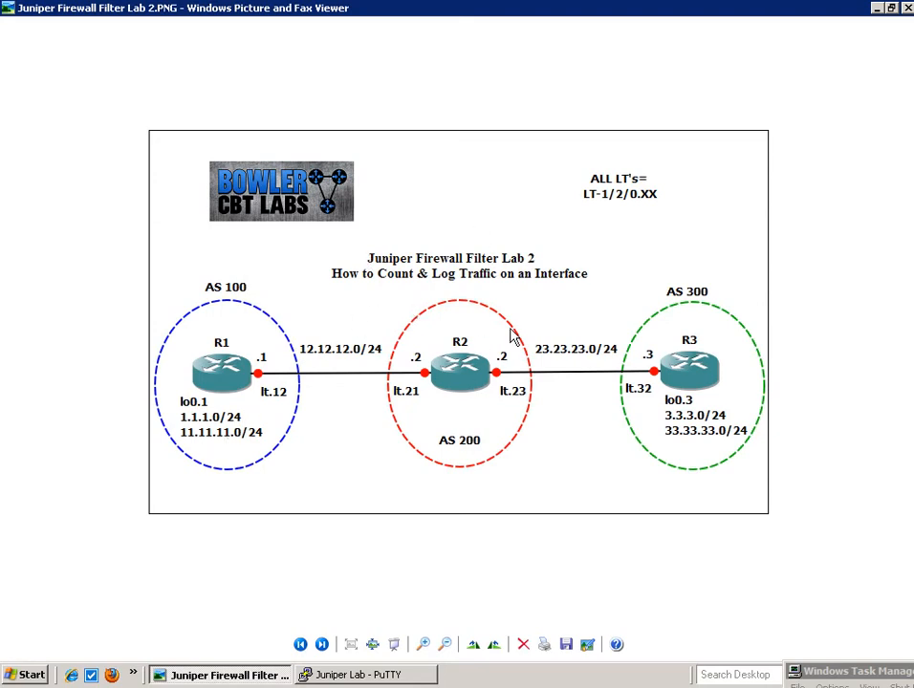
pyautogui.moveTo(449, 364)
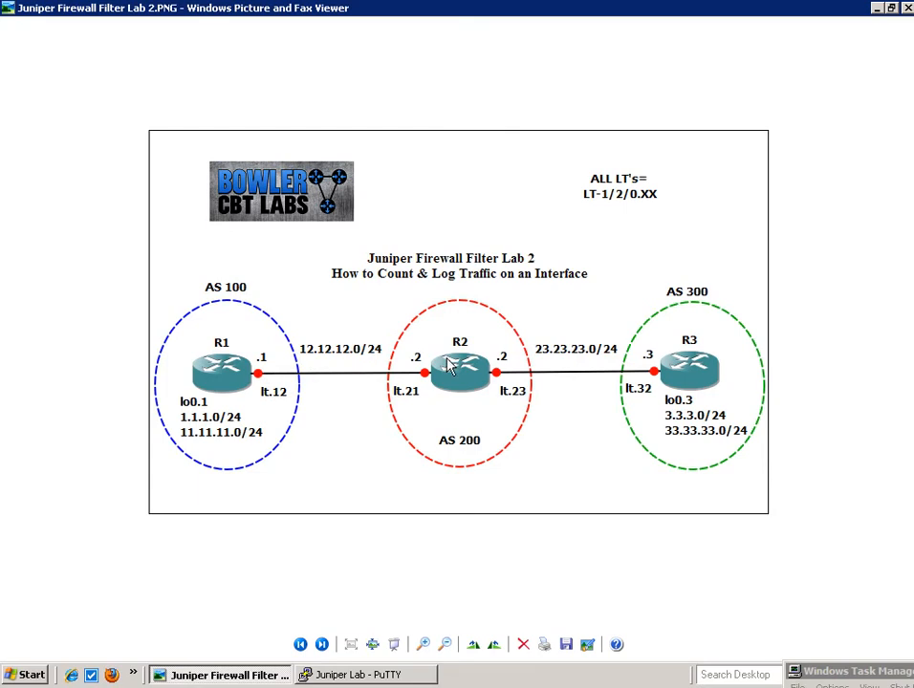
pyautogui.moveTo(292, 403)
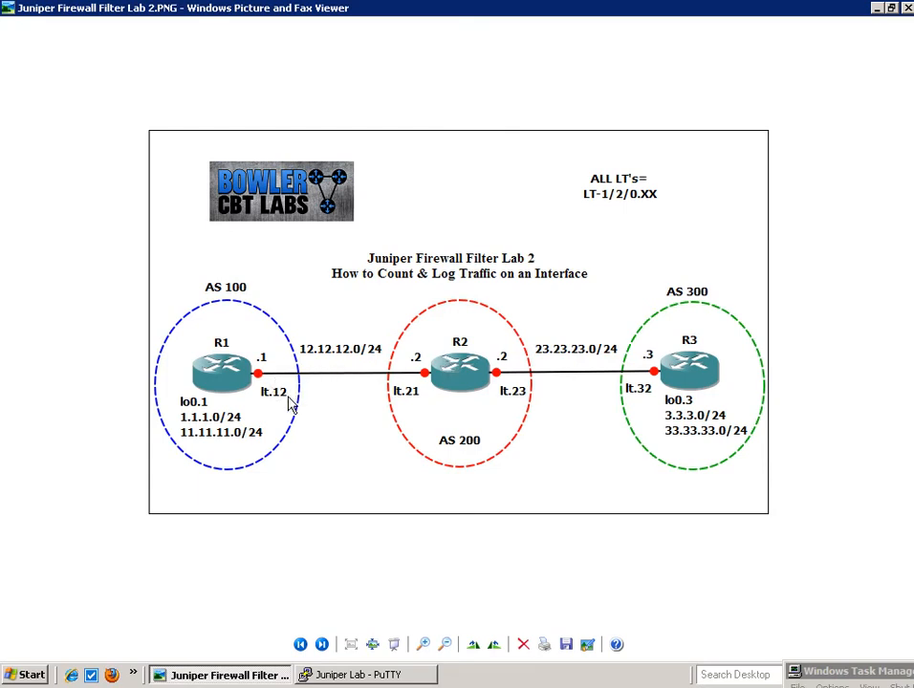
pyautogui.moveTo(356, 411)
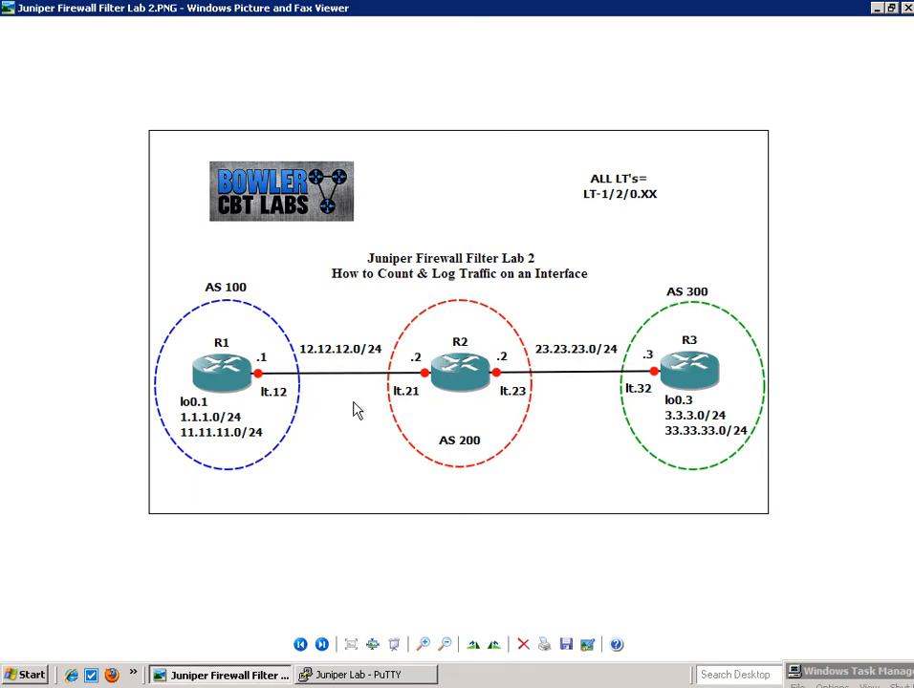
pyautogui.moveTo(306, 371)
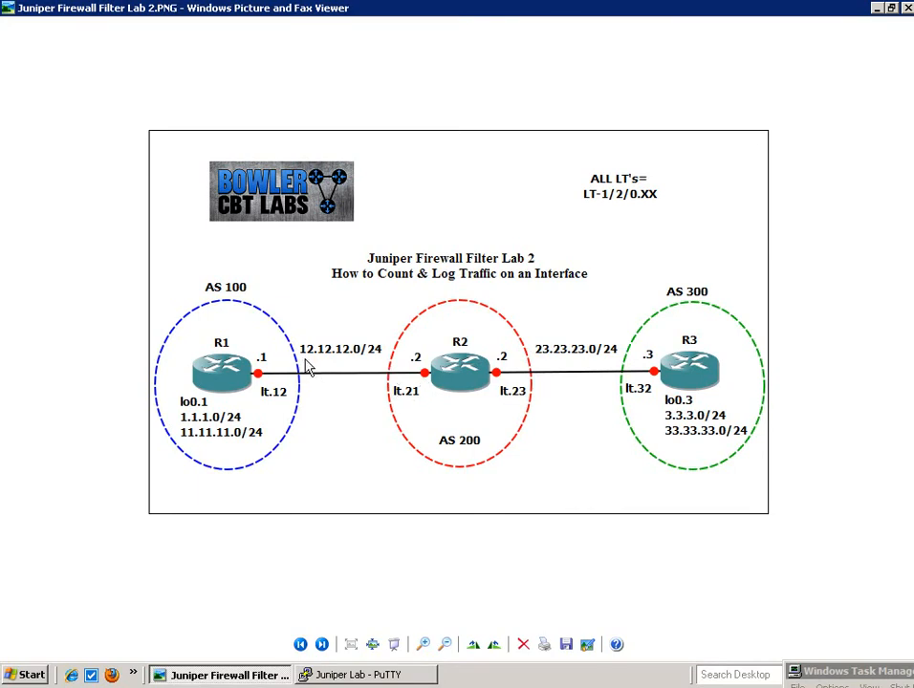
pyautogui.moveTo(361, 361)
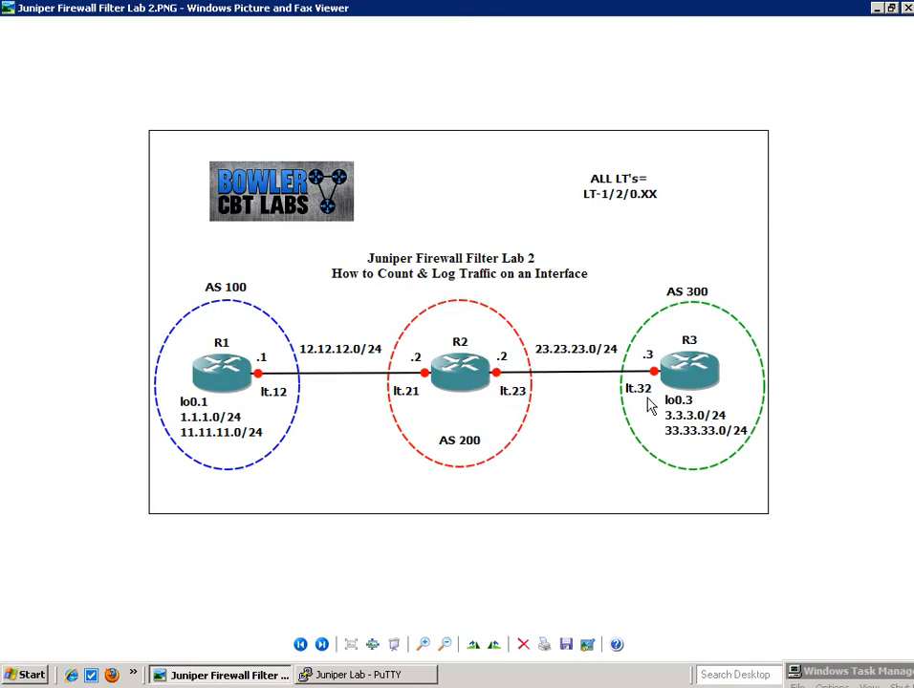
pyautogui.moveTo(531, 366)
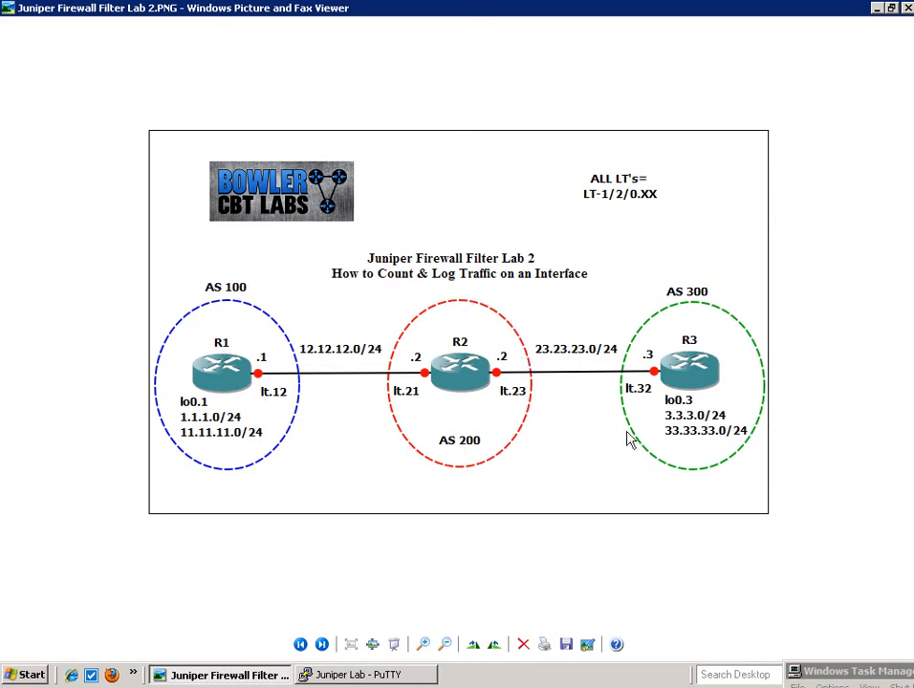
pyautogui.moveTo(449, 333)
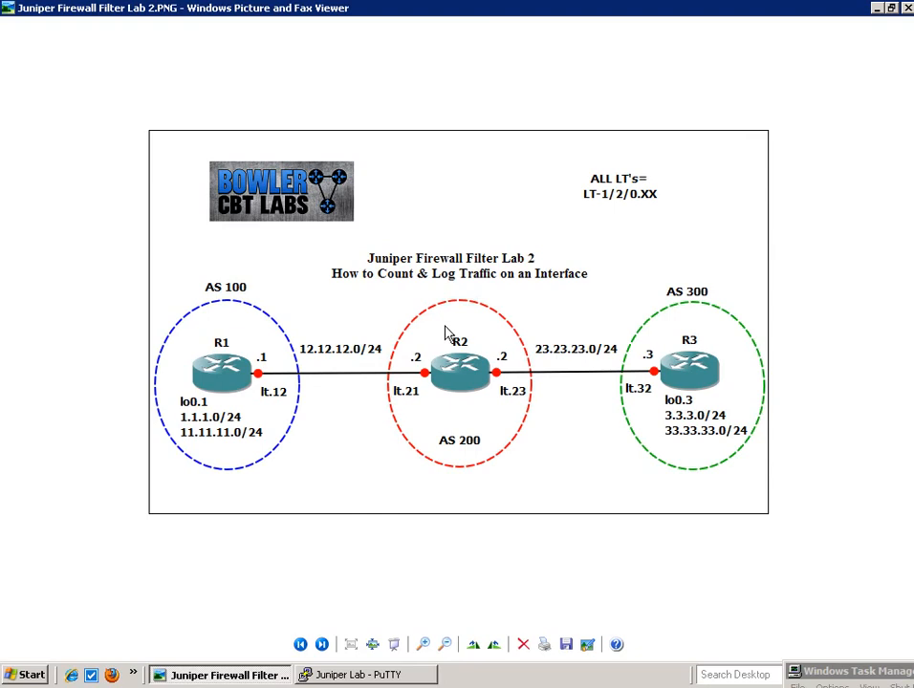
pyautogui.moveTo(558, 260)
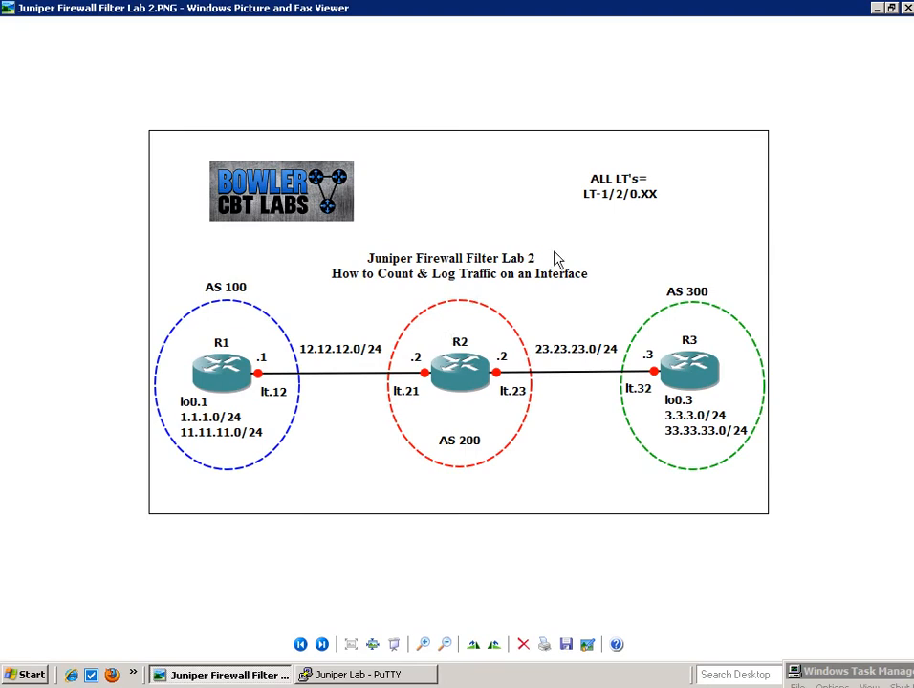
pyautogui.moveTo(237, 289)
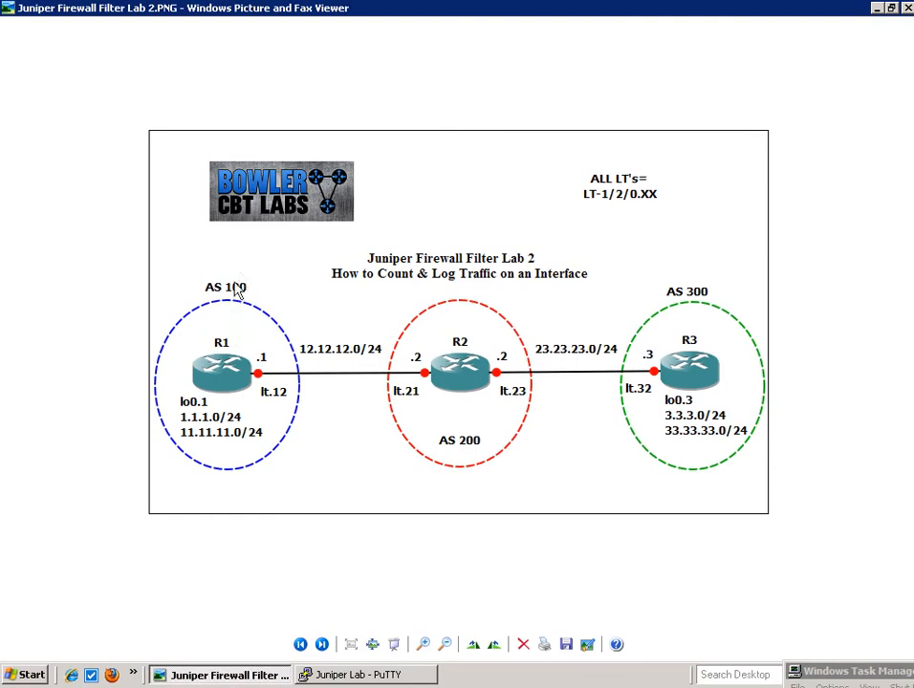
pyautogui.moveTo(445, 442)
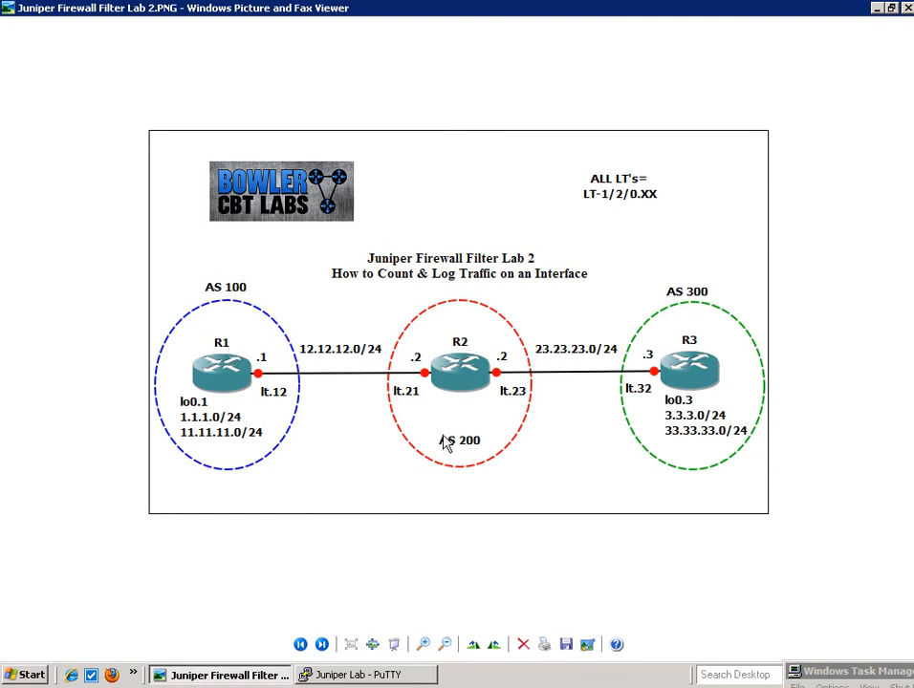
pyautogui.moveTo(573, 427)
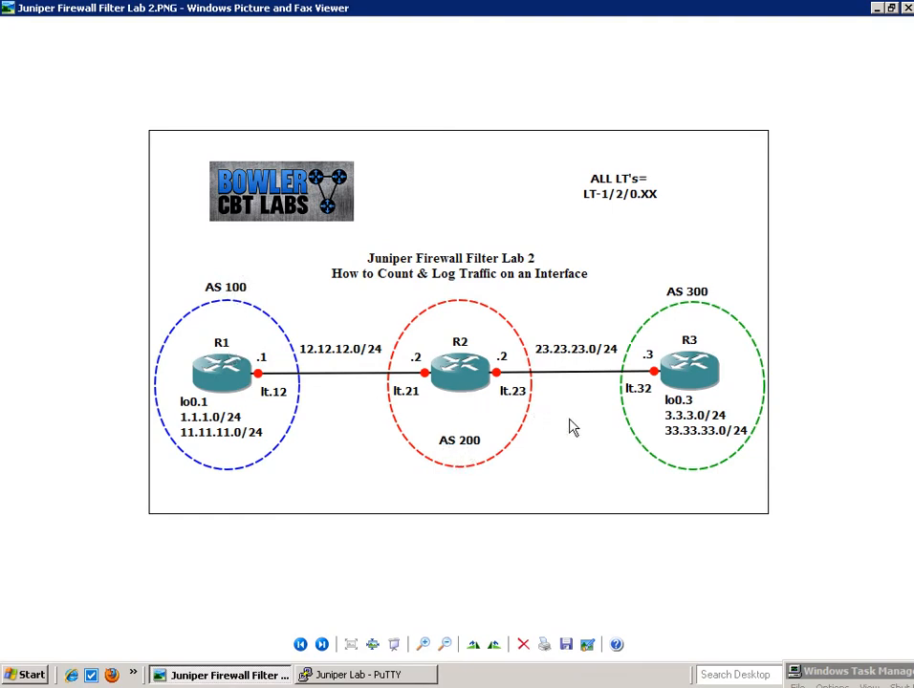
pyautogui.moveTo(688, 353)
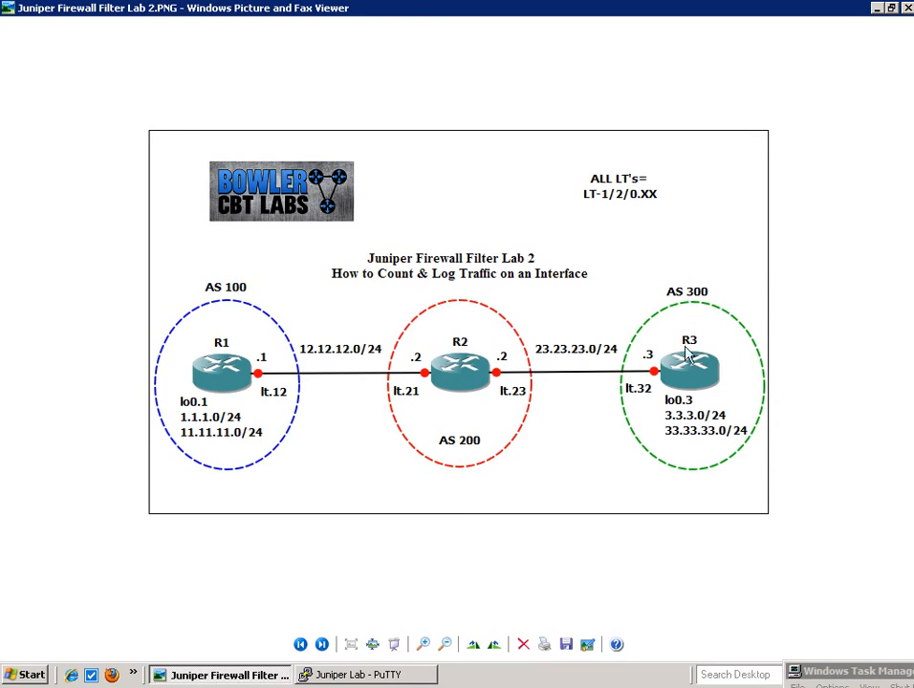
pyautogui.moveTo(405, 290)
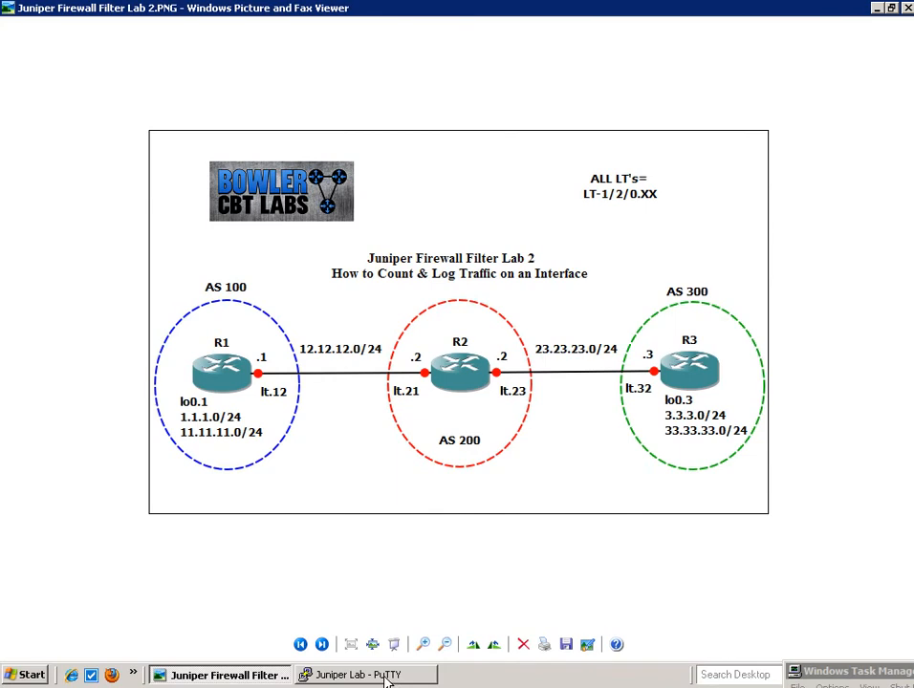
# Step: Bring the Juniper Lab PuTTY terminal session to the front after reviewing the topology diagram
pyautogui.click(366, 674)
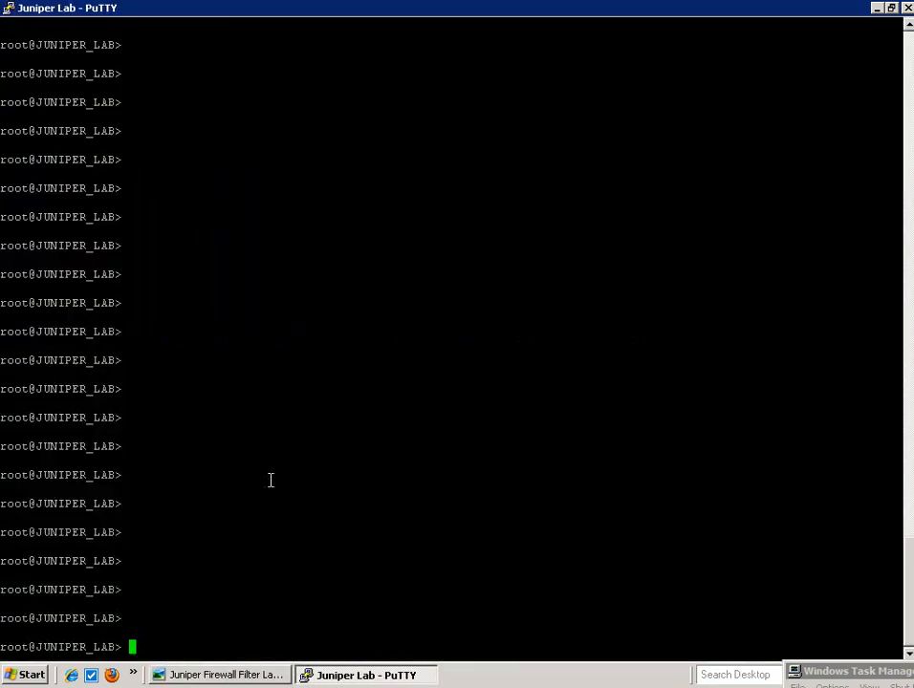
# Step: Run 'set cli logical-system R3', then return to the Picture and Fax Viewer diagram
pyautogui.write('set cli log')
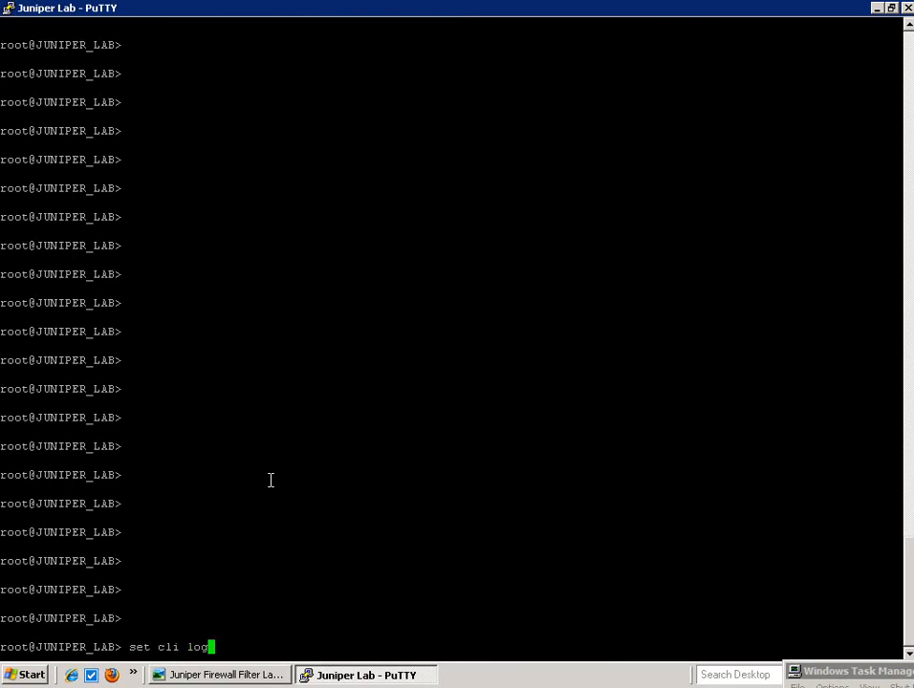
pyautogui.write('ical-system R3')
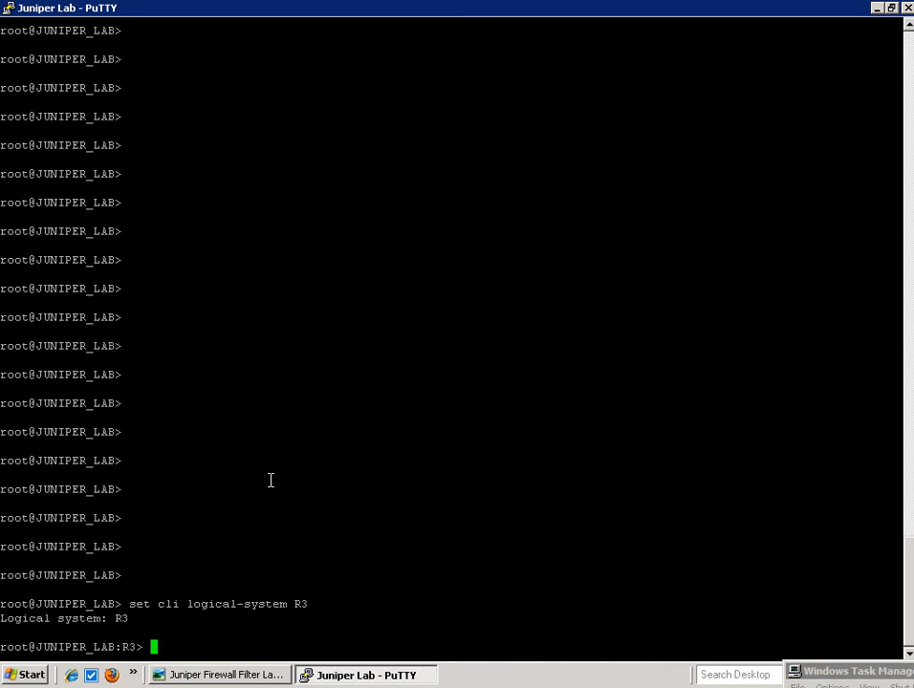
pyautogui.moveTo(228, 675)
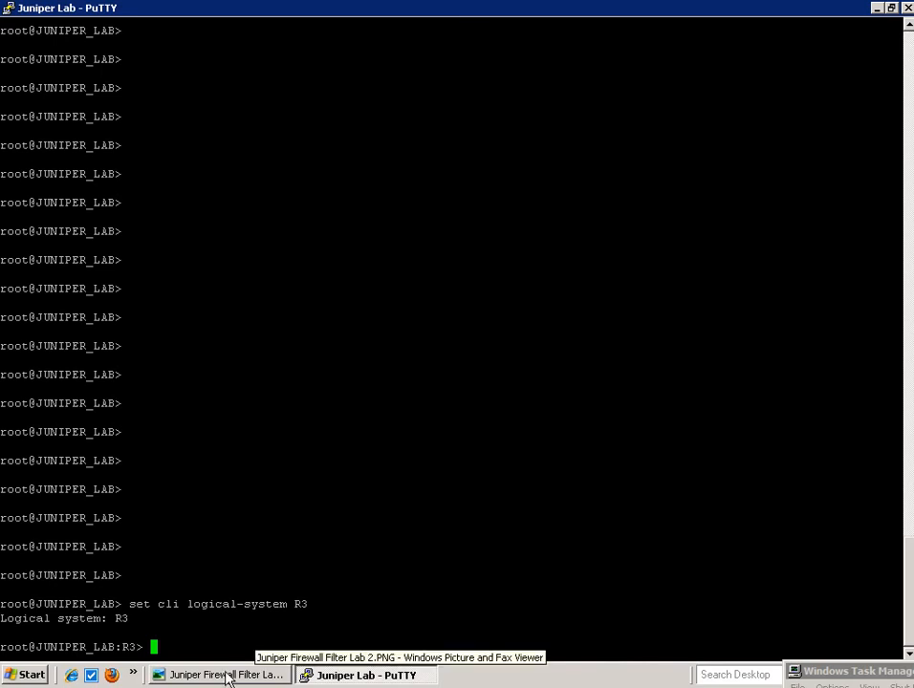
pyautogui.click(220, 674)
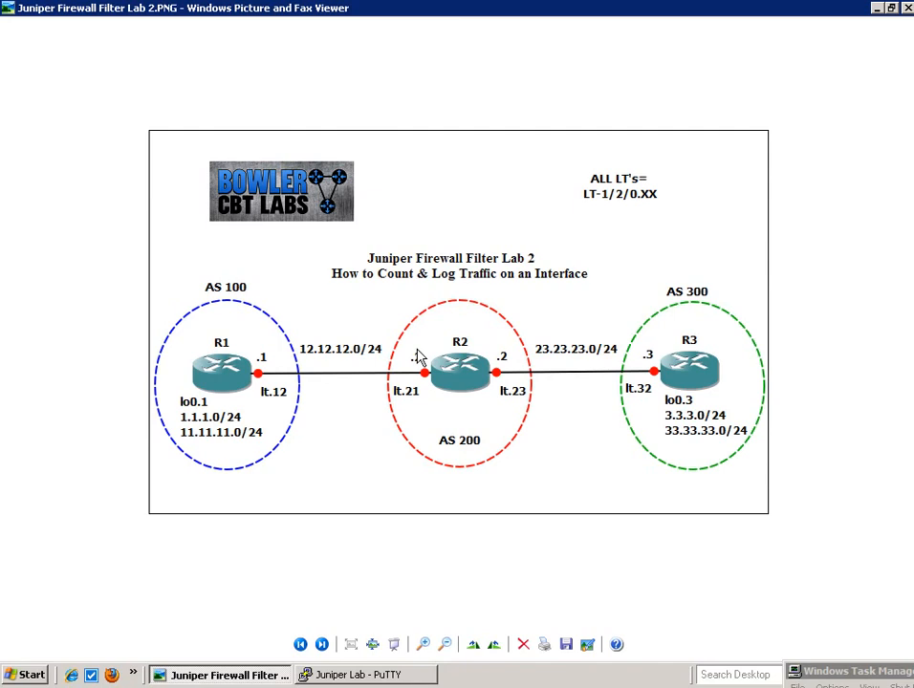
pyautogui.moveTo(442, 678)
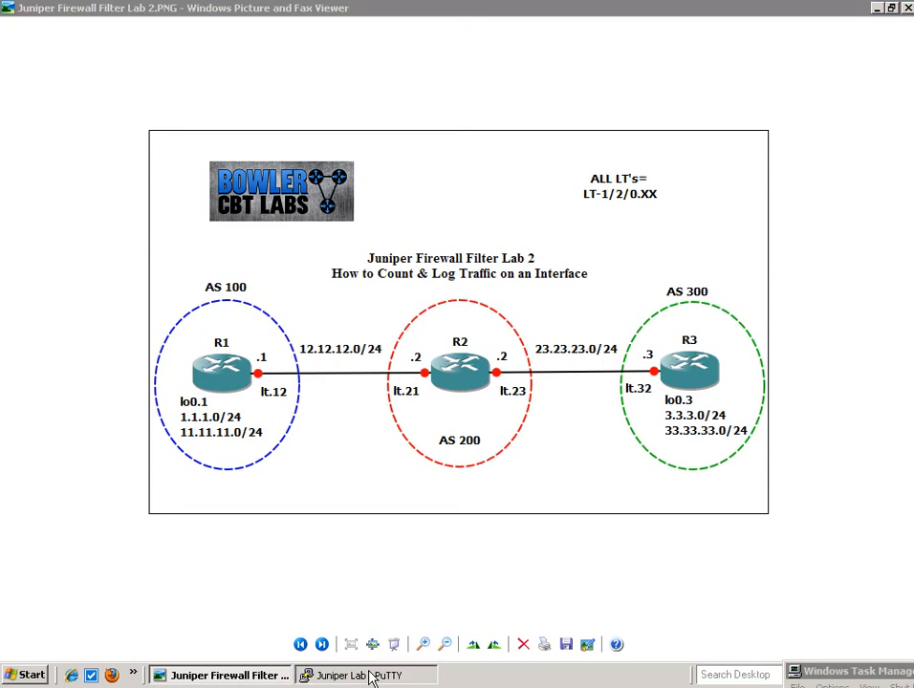
# Step: Back in PuTTY, run 'show configuration' and page through R3's full output
pyautogui.click(366, 675)
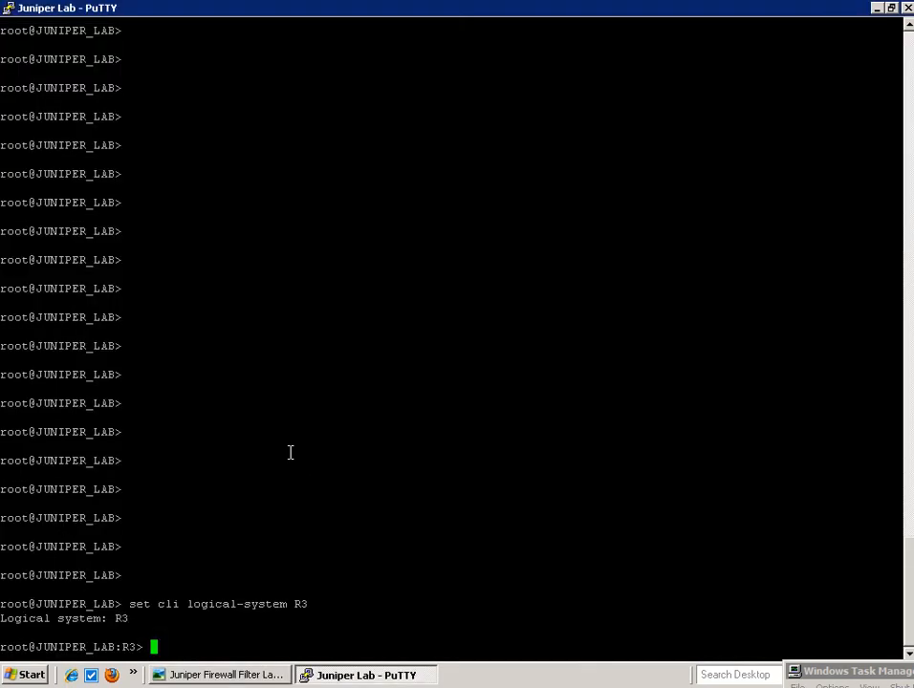
pyautogui.moveTo(278, 446)
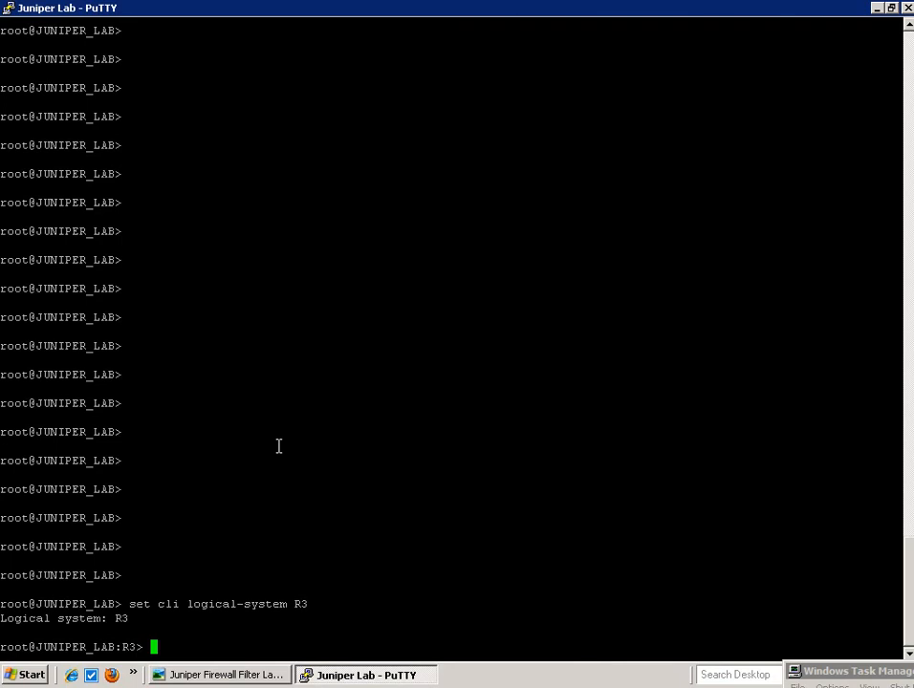
pyautogui.write('show con')
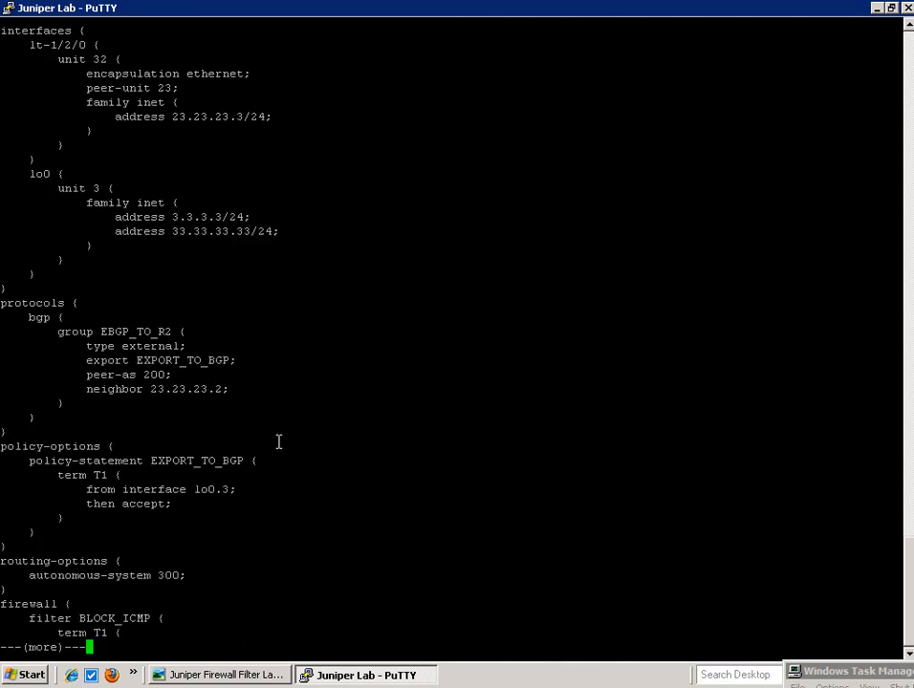
pyautogui.scroll(-3)
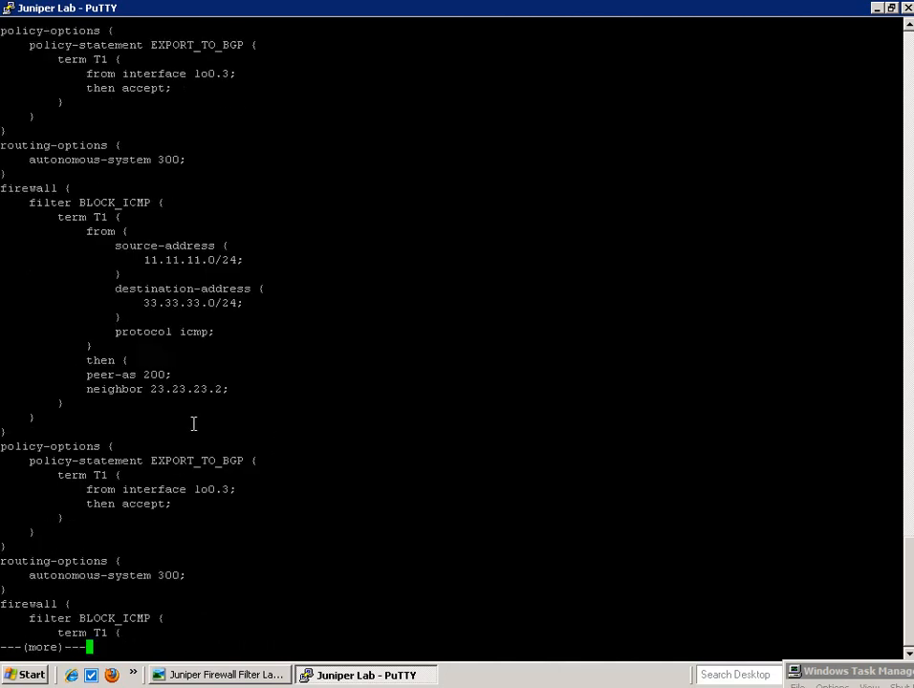
pyautogui.press('space')
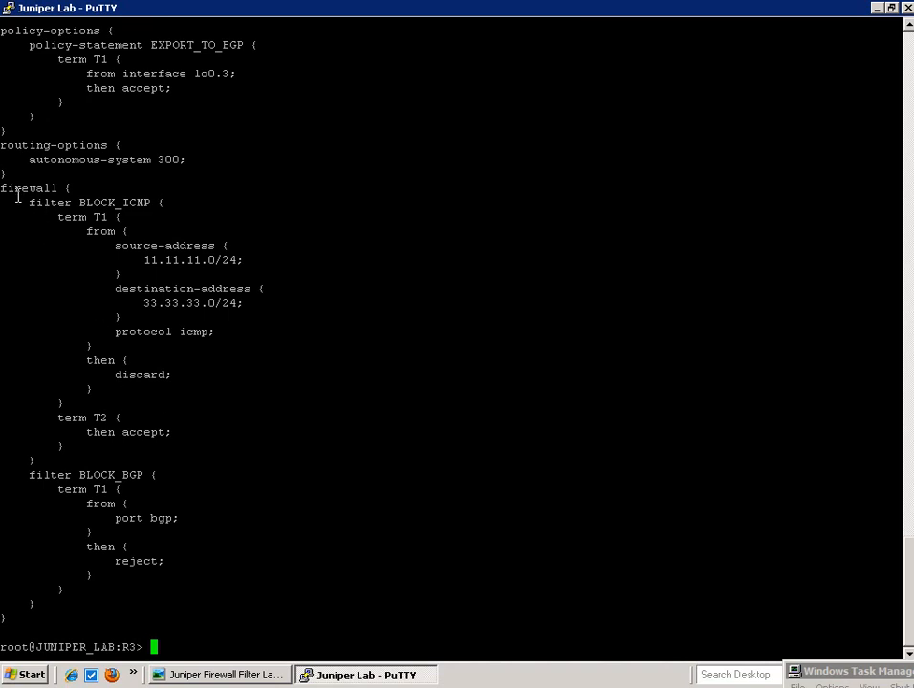
# Step: Highlight the BLOCK_ICMP filter, its first term, and lo0 unit 3 family inet settings
pyautogui.doubleClick(89, 203)
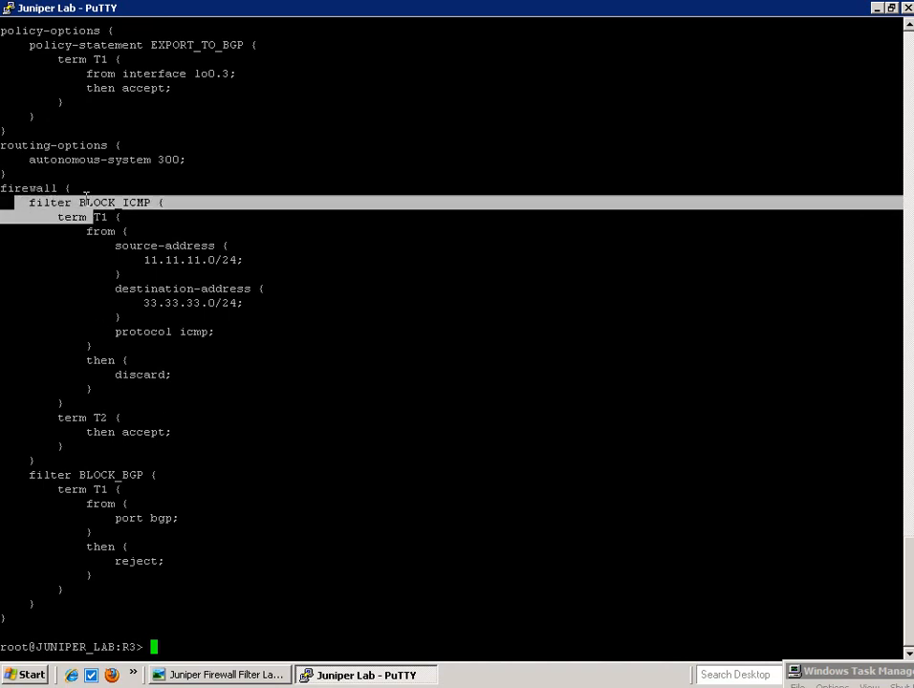
pyautogui.doubleClick(115, 201)
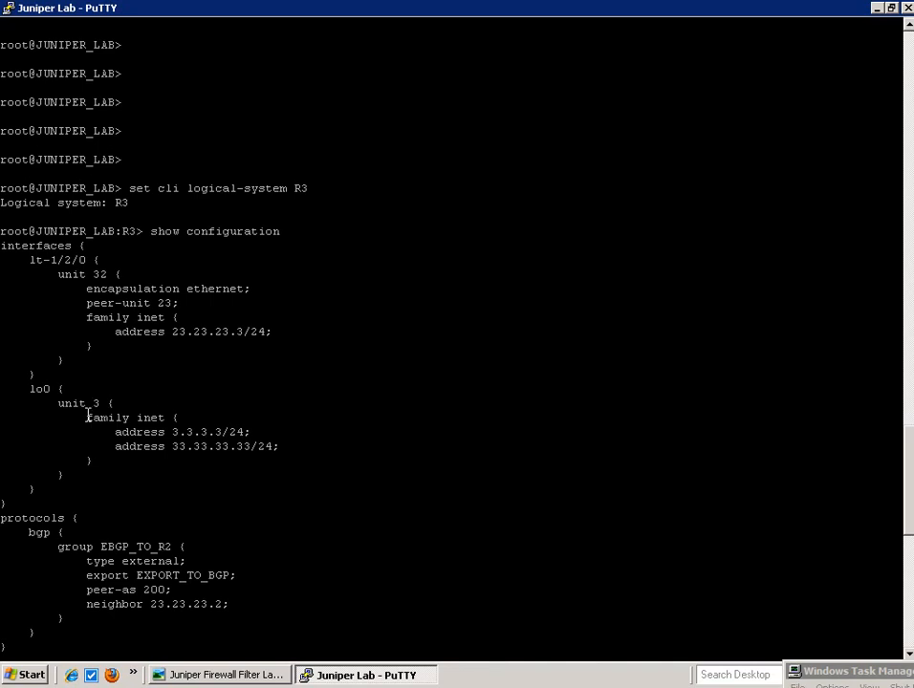
pyautogui.doubleClick(124, 418)
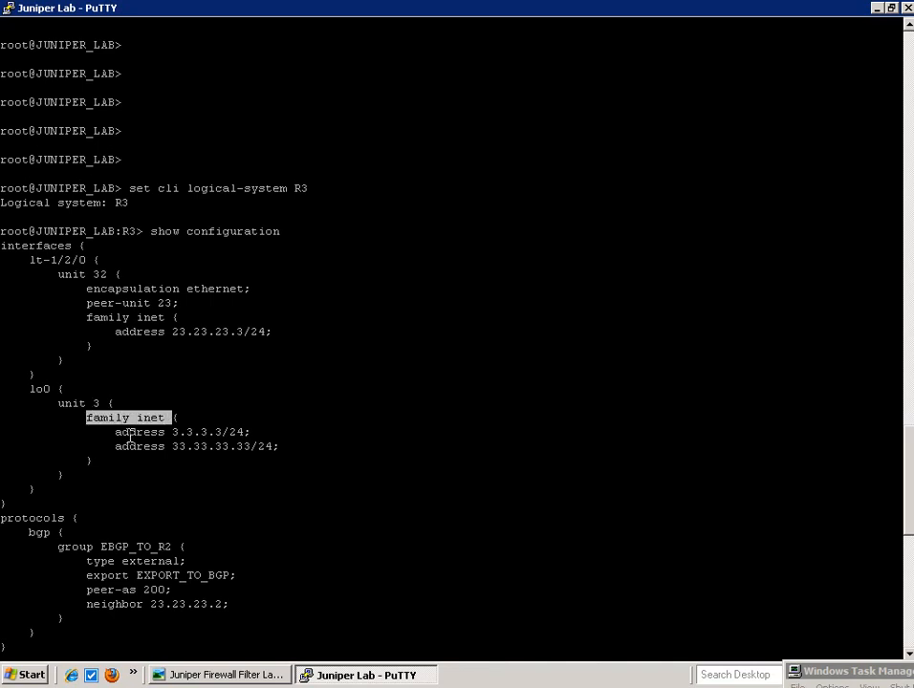